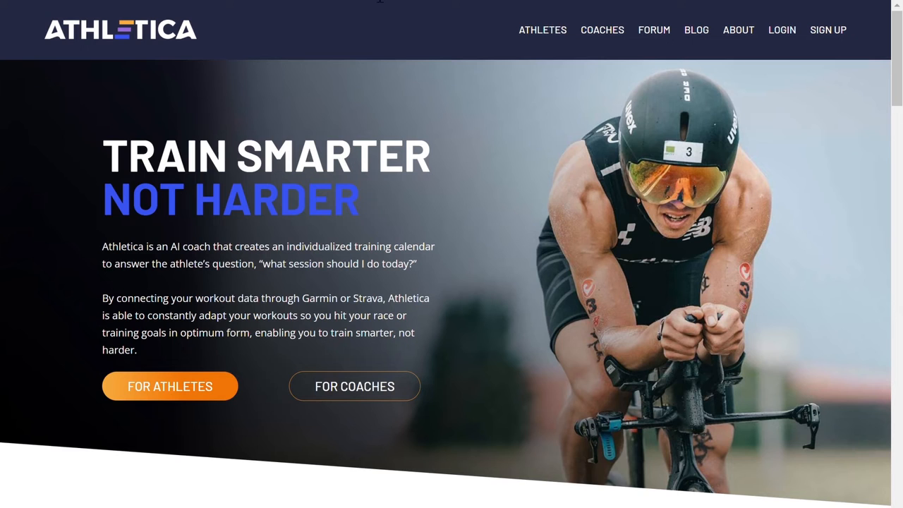
click(827, 30)
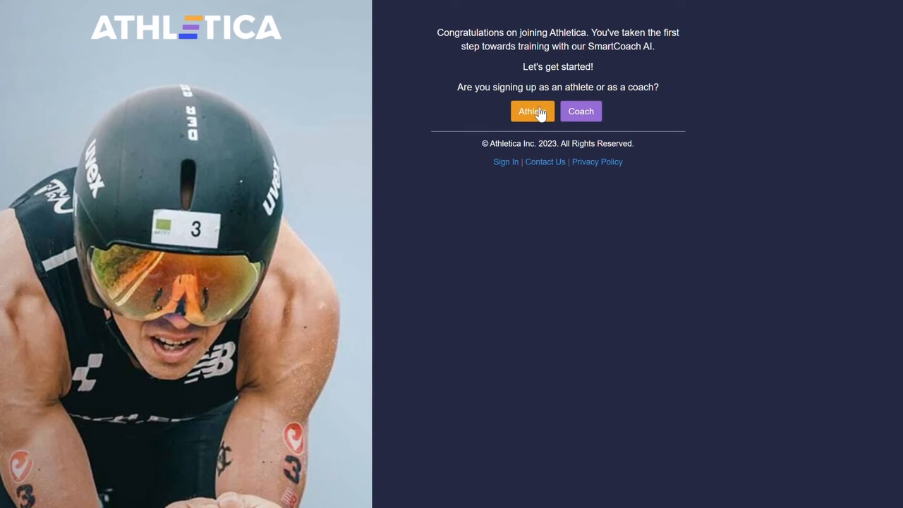
click(532, 110)
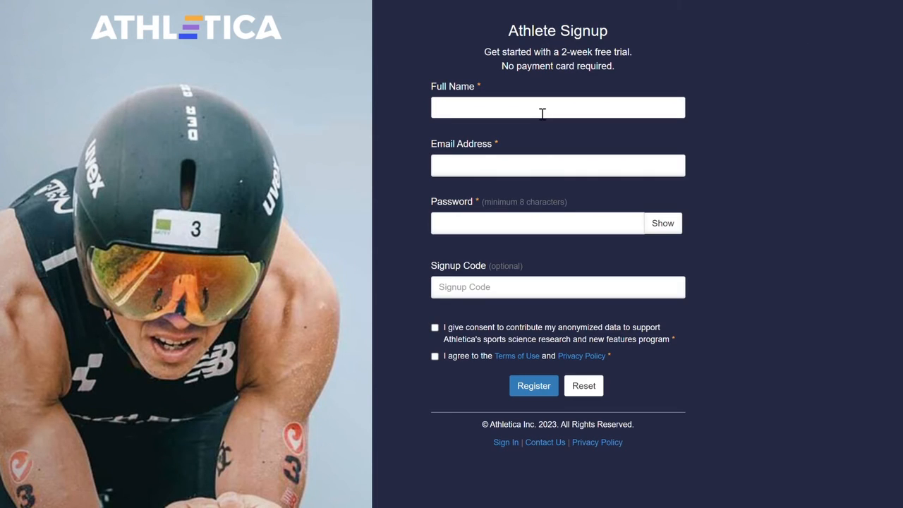
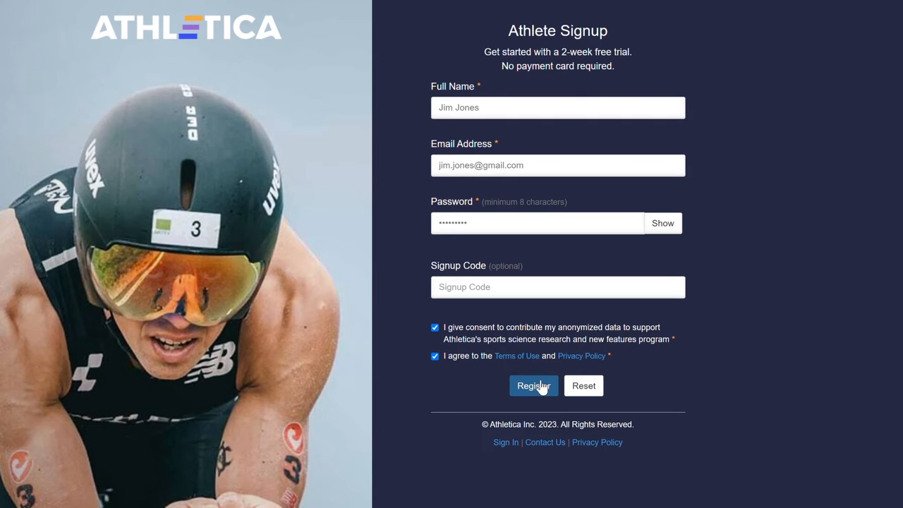
click(533, 386)
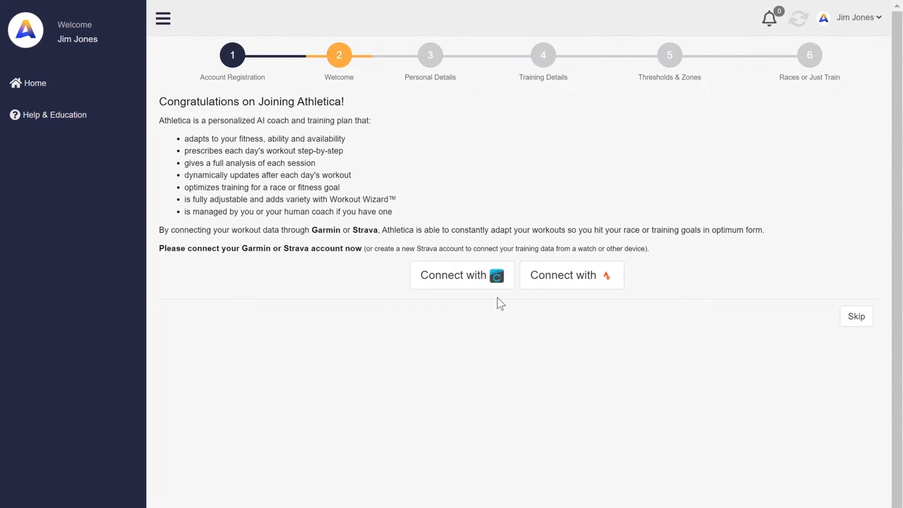
mouse_move(463, 274)
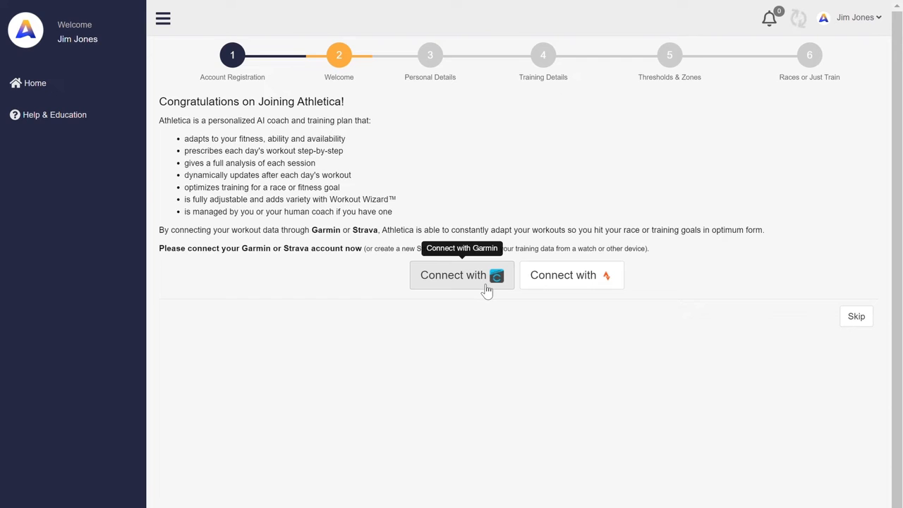
Connect the account with Garmin and agree to share Garmin Connect data.
click(453, 275)
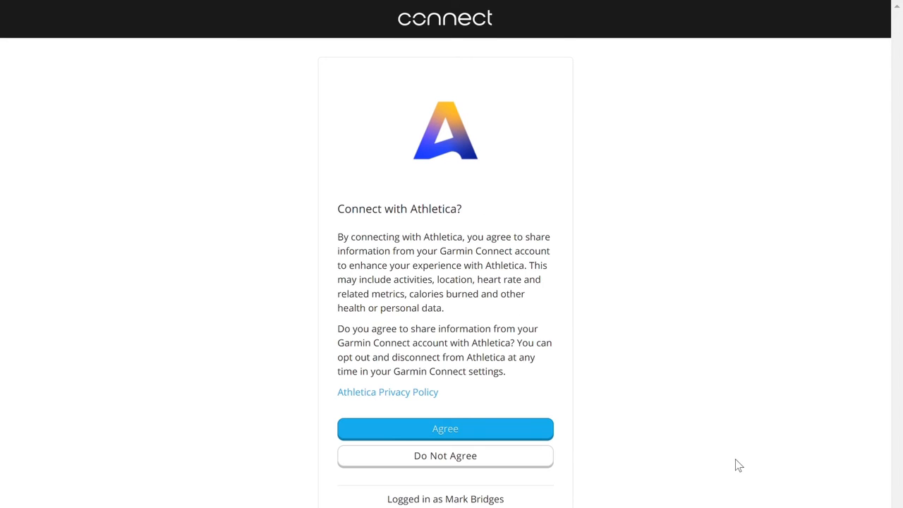
click(445, 429)
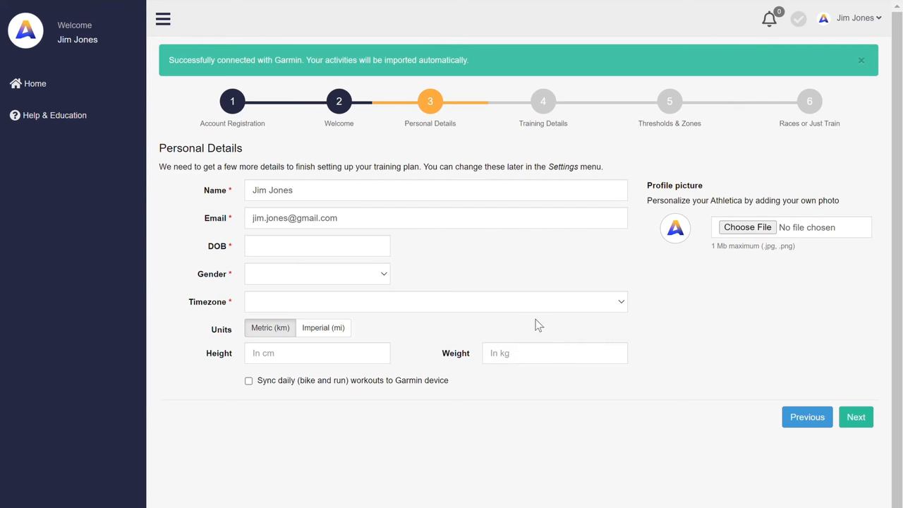
Set gender Male and timezone UTC -05:00 America/Panama, then continue to training details.
click(316, 246)
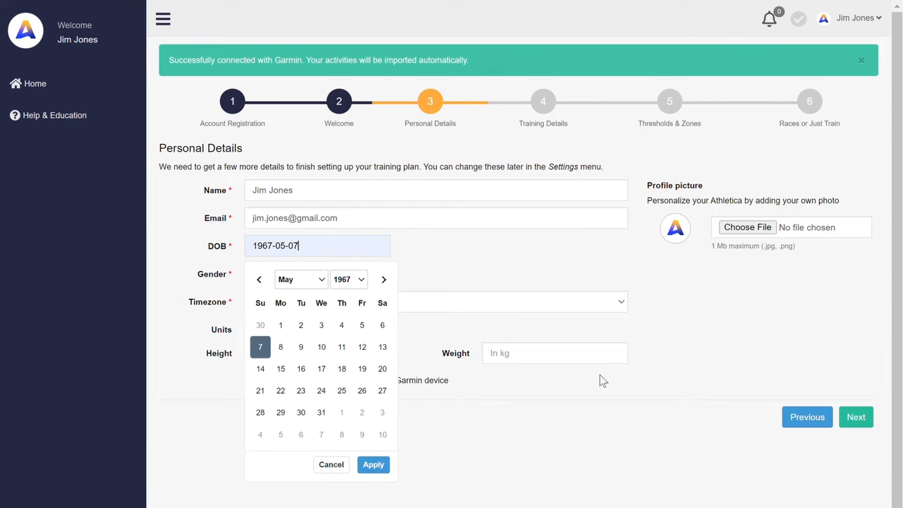
click(330, 464)
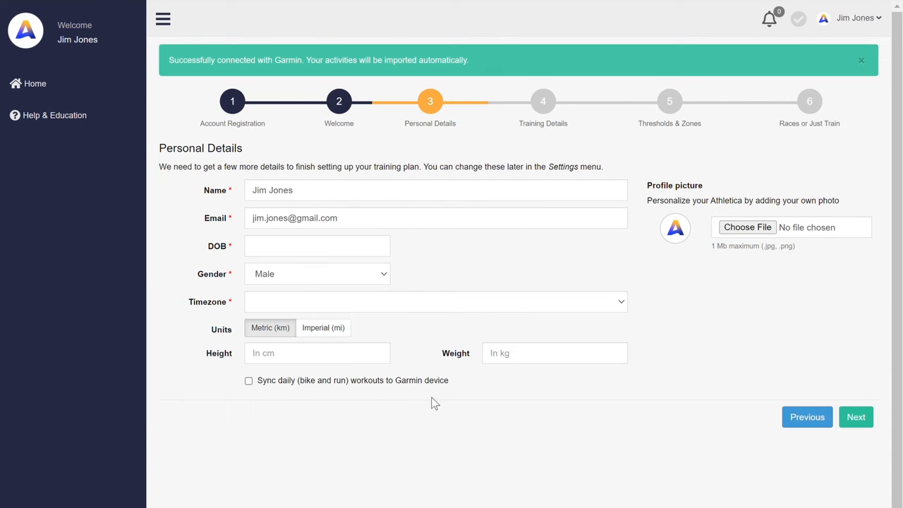
mouse_move(386, 406)
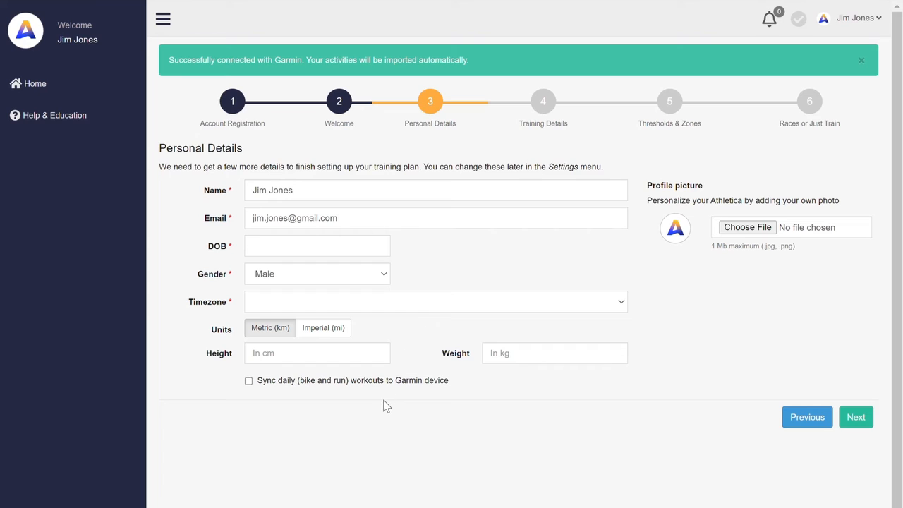
mouse_move(386, 429)
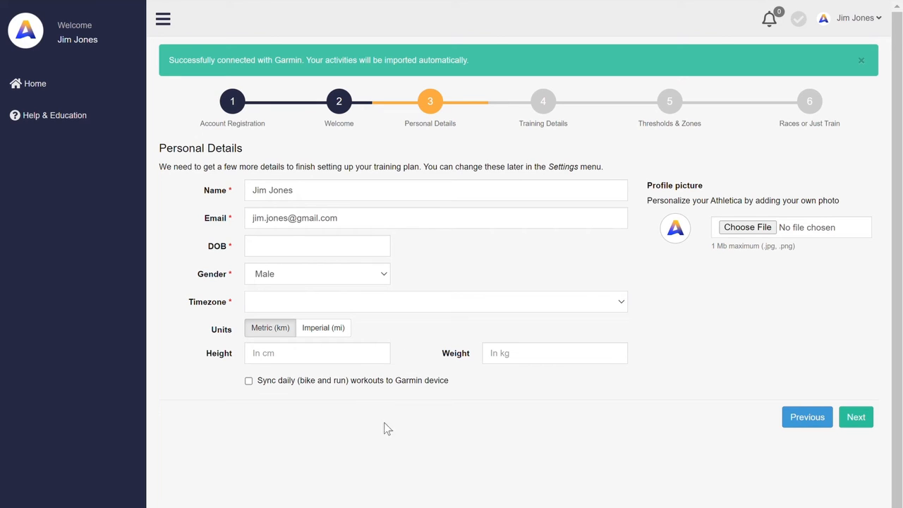
click(434, 302)
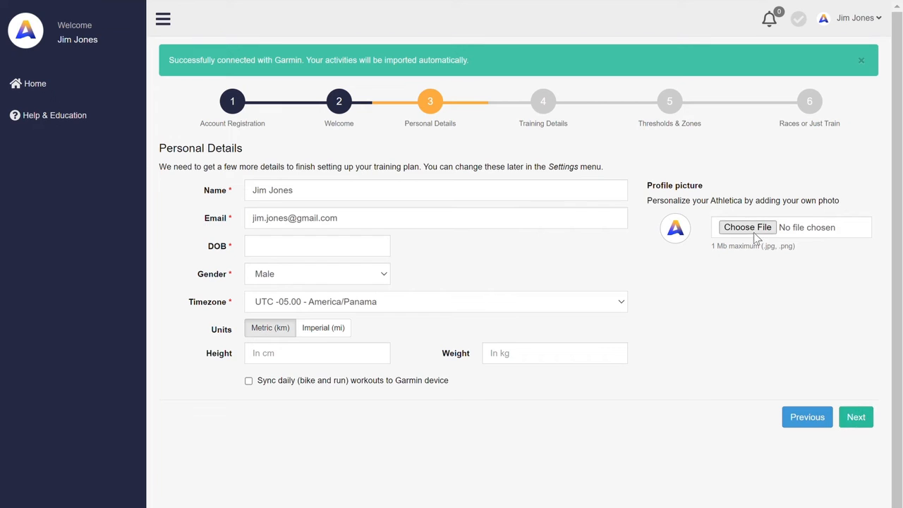
click(855, 416)
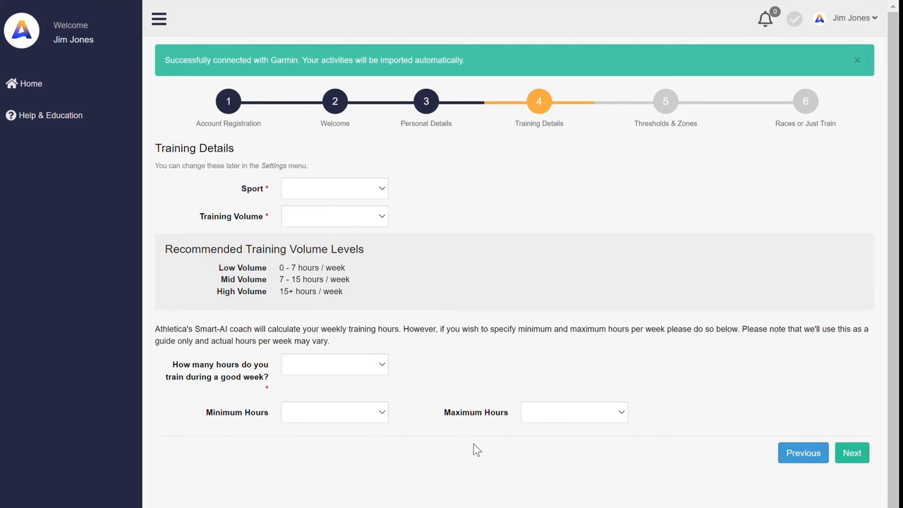
Set sport Triathlon, Low Volume training and 6 good-week hours, then continue to thresholds.
click(334, 188)
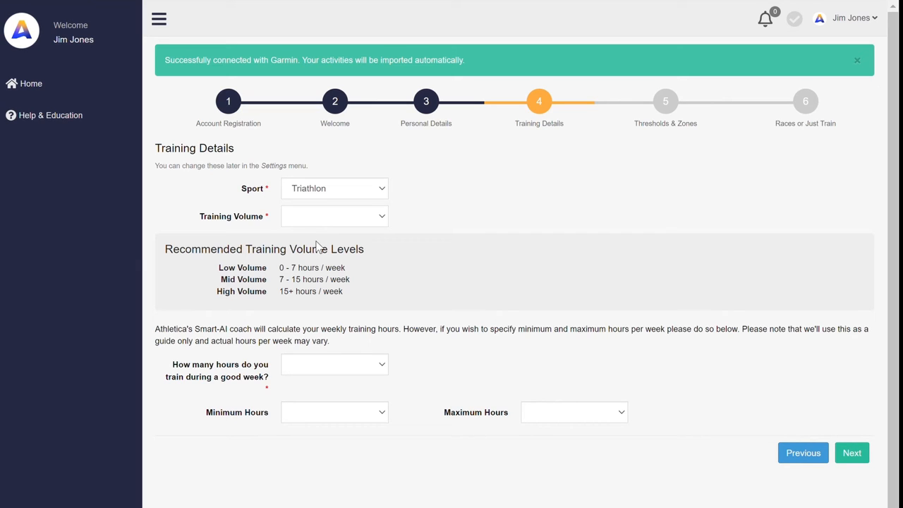
click(335, 216)
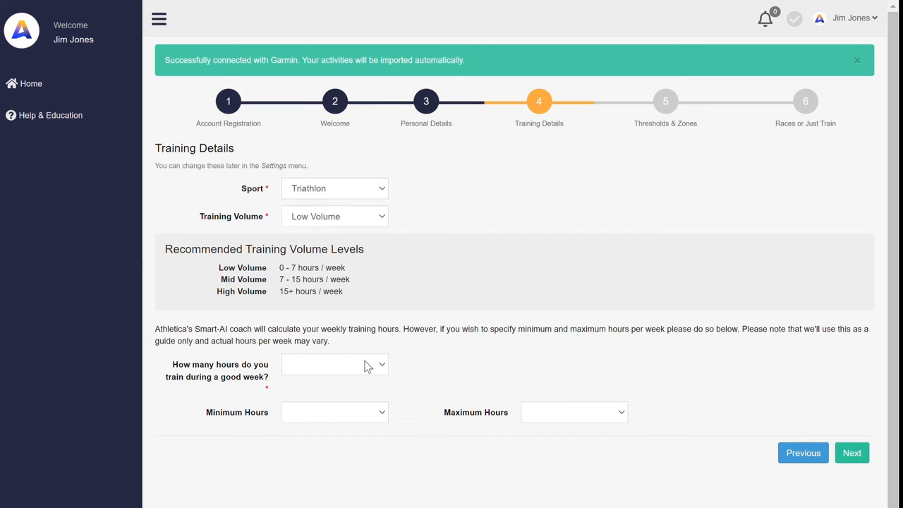
mouse_move(308, 468)
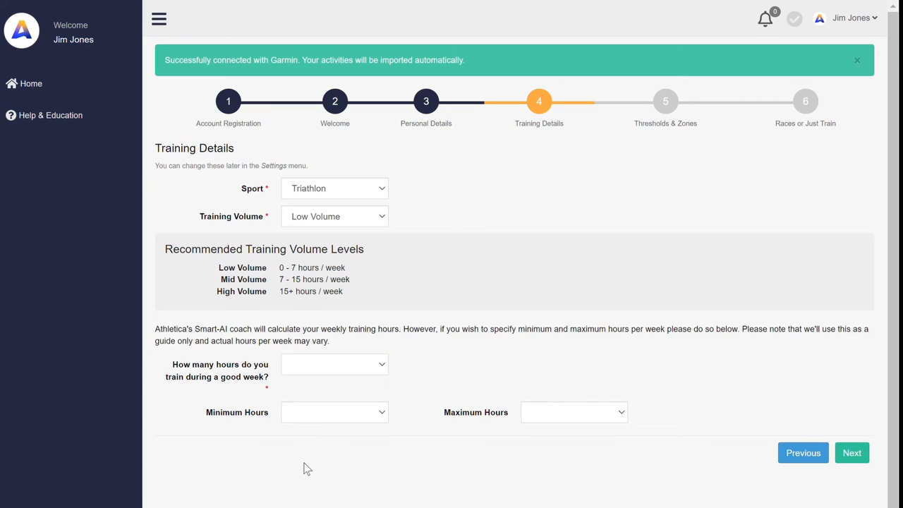
click(334, 364)
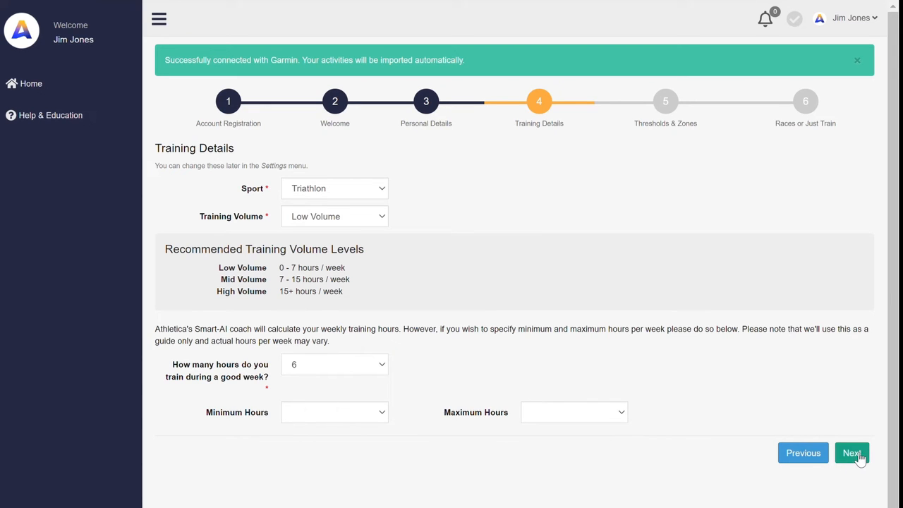
click(852, 452)
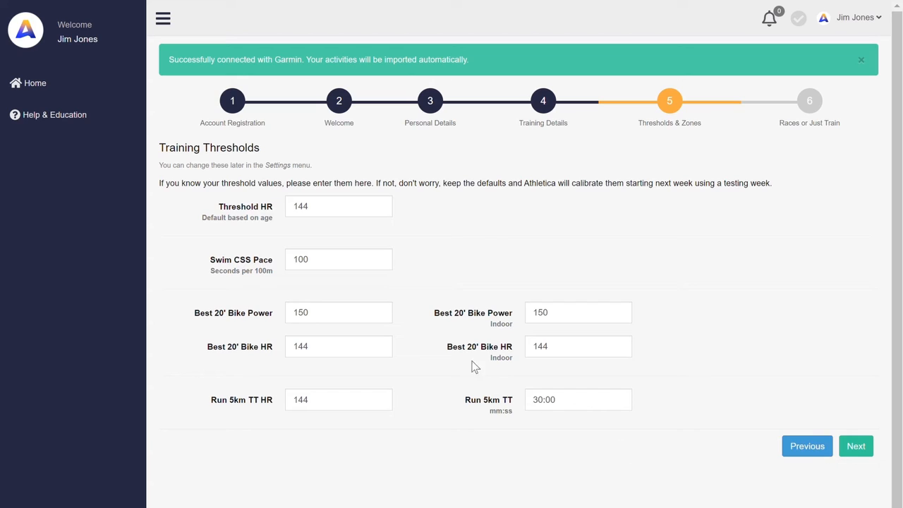
Keep default thresholds and generate a 12-week 'I just want to train' Sprint Distance Triathlon plan.
click(855, 446)
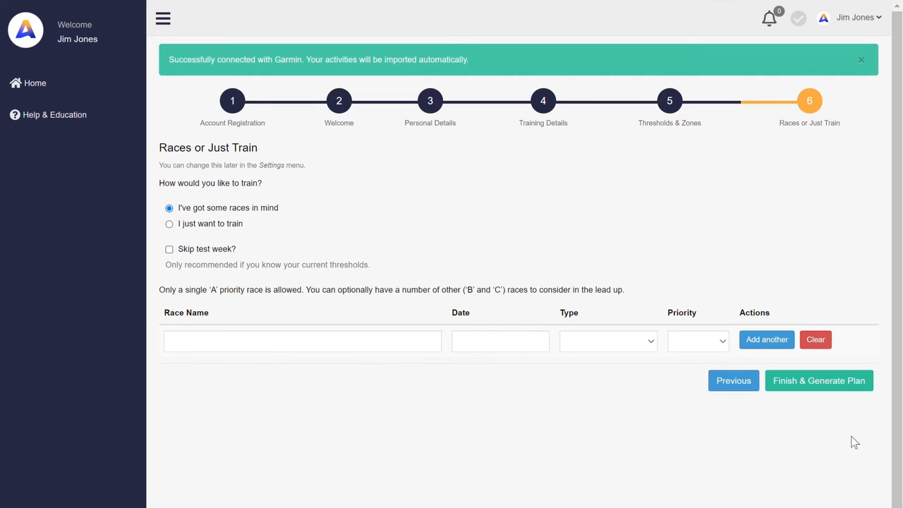
mouse_move(819, 381)
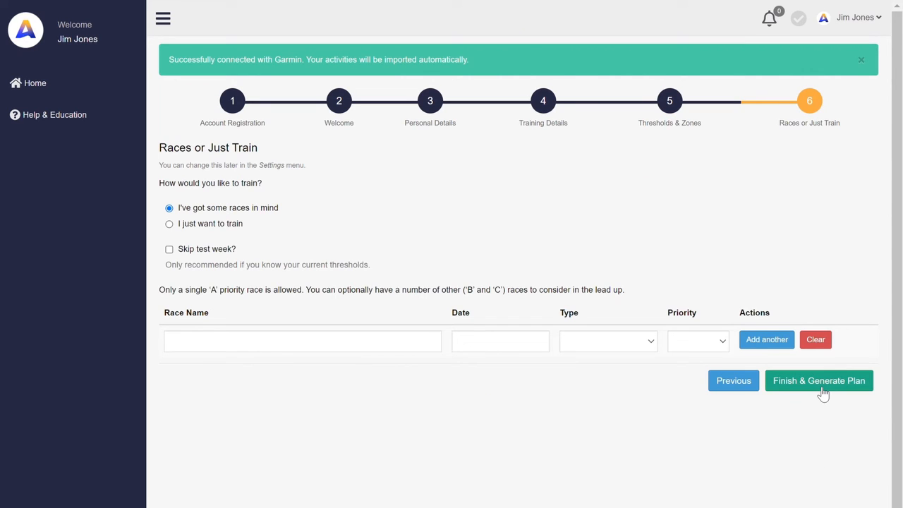
click(169, 223)
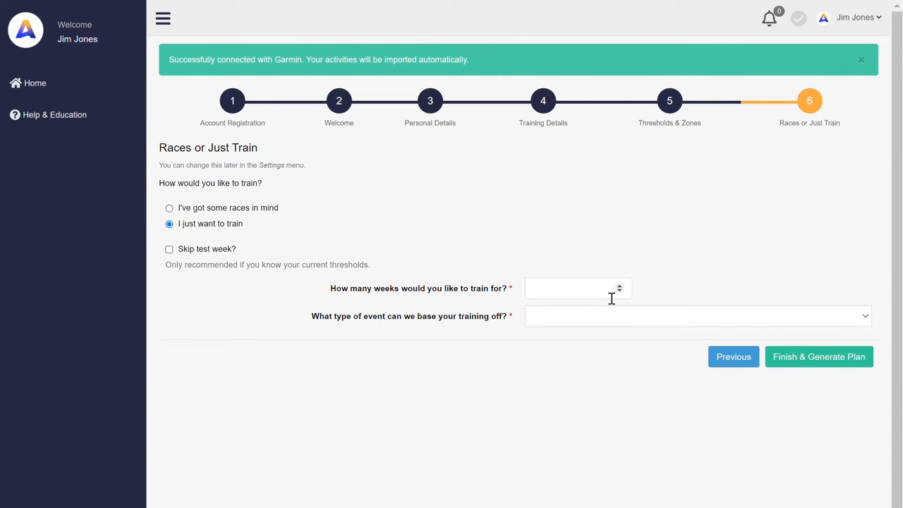
text(12)
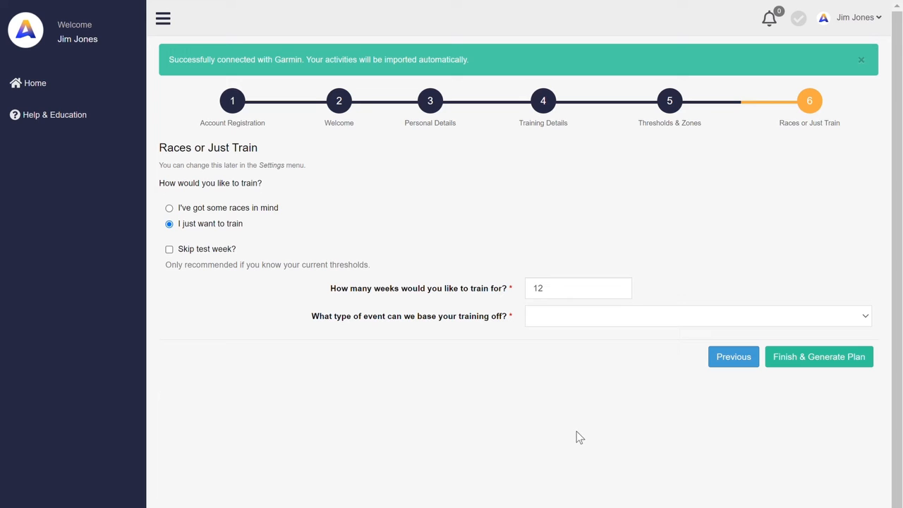
click(697, 316)
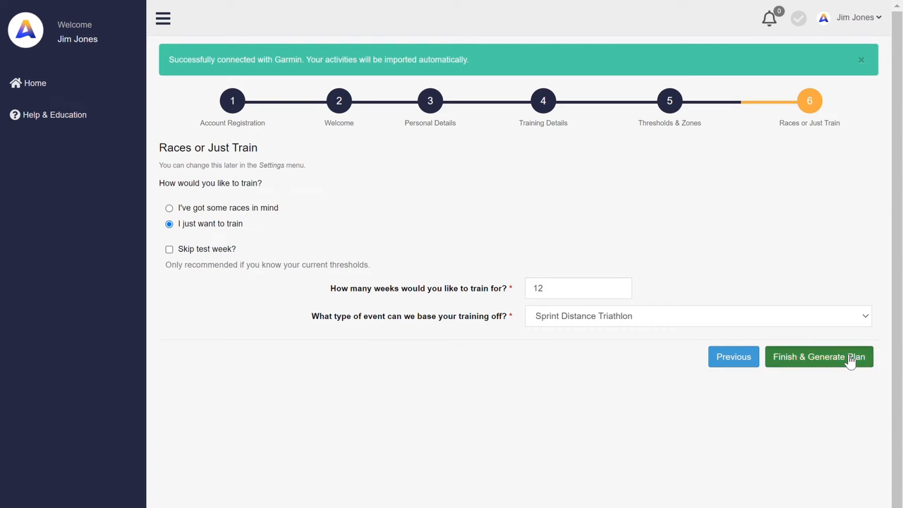
click(819, 356)
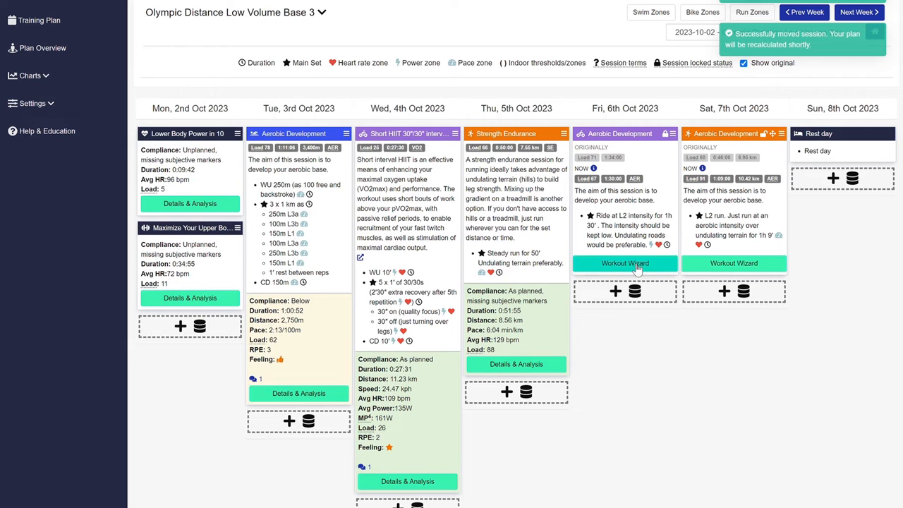
Review Friday's workout alternatives in the Workout Wizard, including the Injury-optimised sessions.
click(623, 264)
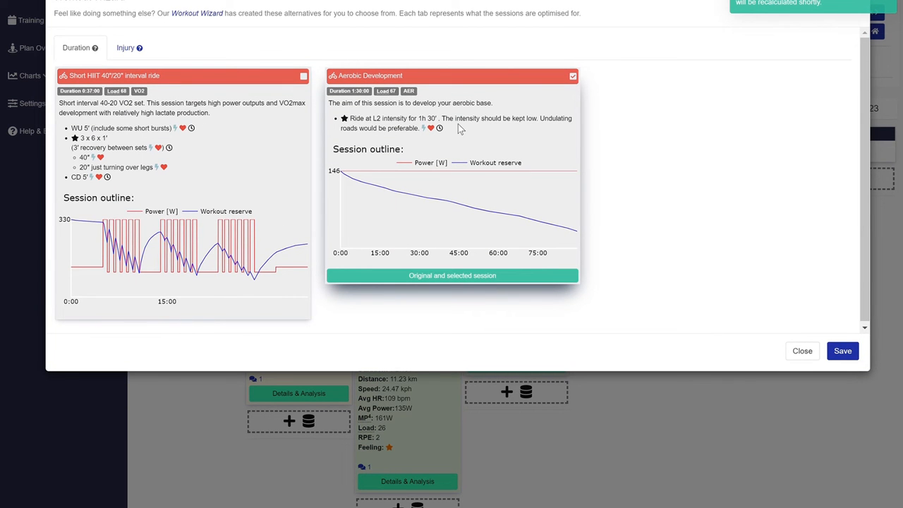
click(304, 76)
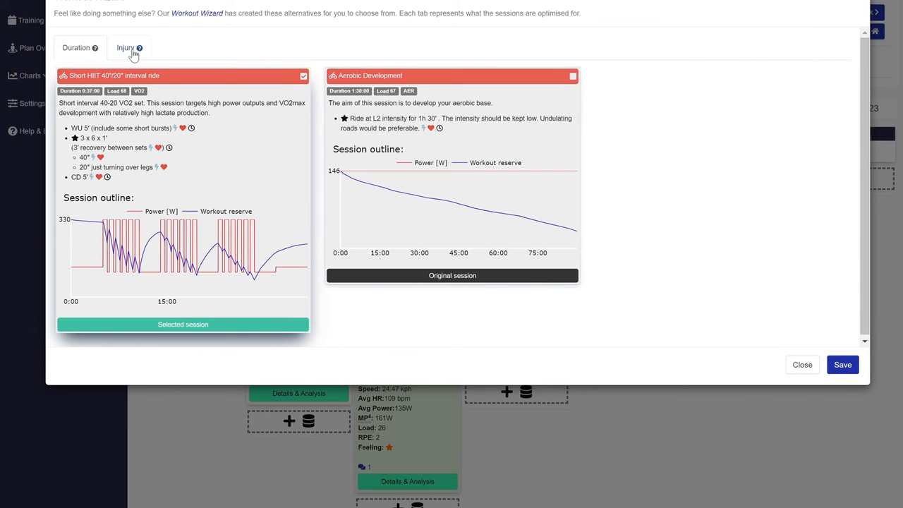
click(126, 48)
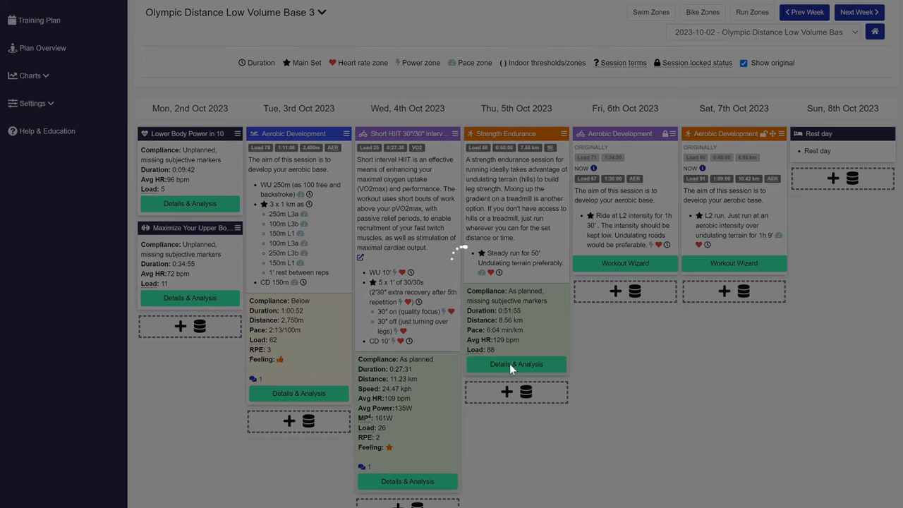
View Thursday's Strength Endurance run analysis with its session metrics chart.
click(517, 364)
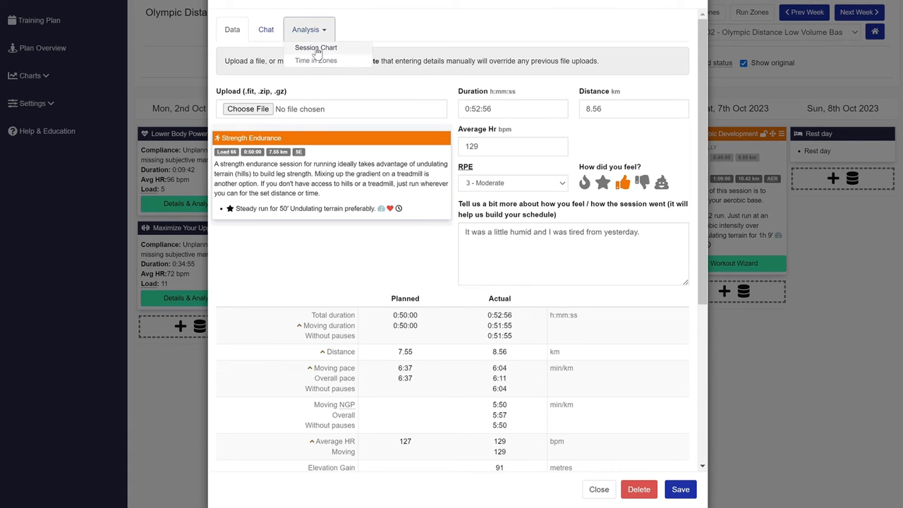
click(316, 48)
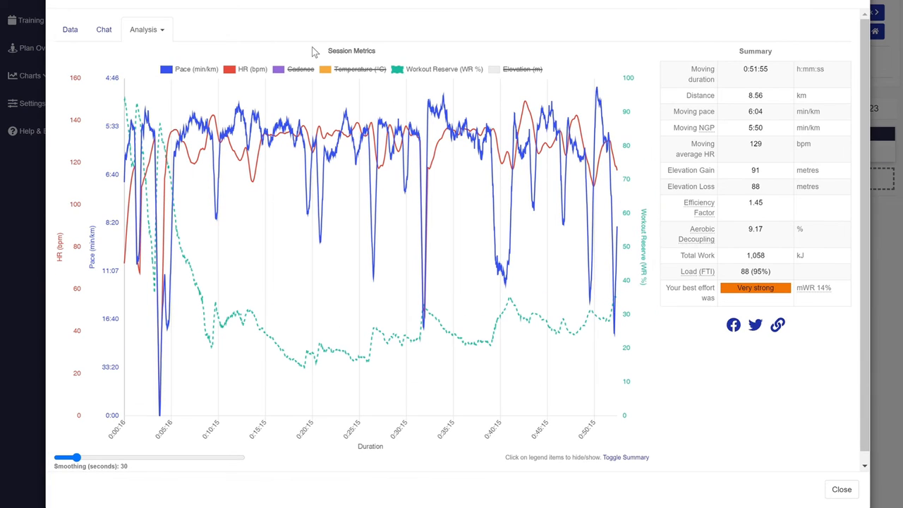
mouse_move(428, 65)
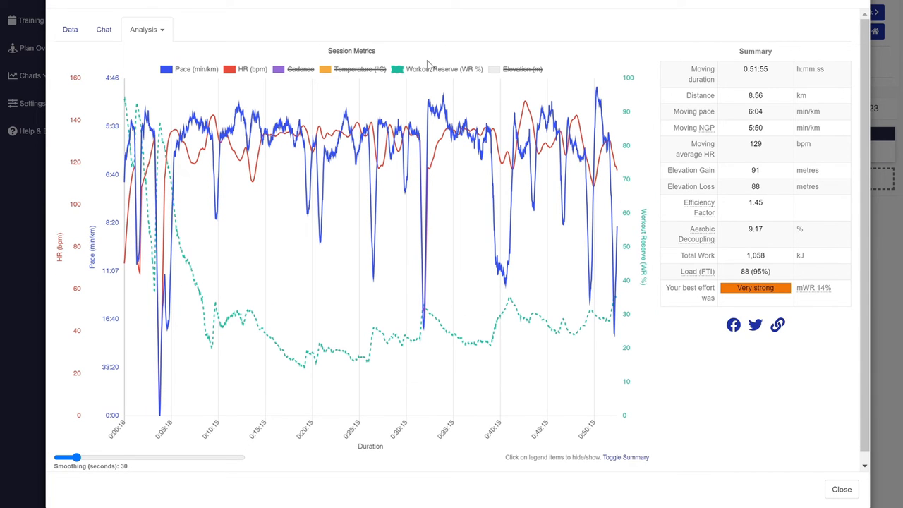
mouse_move(182, 229)
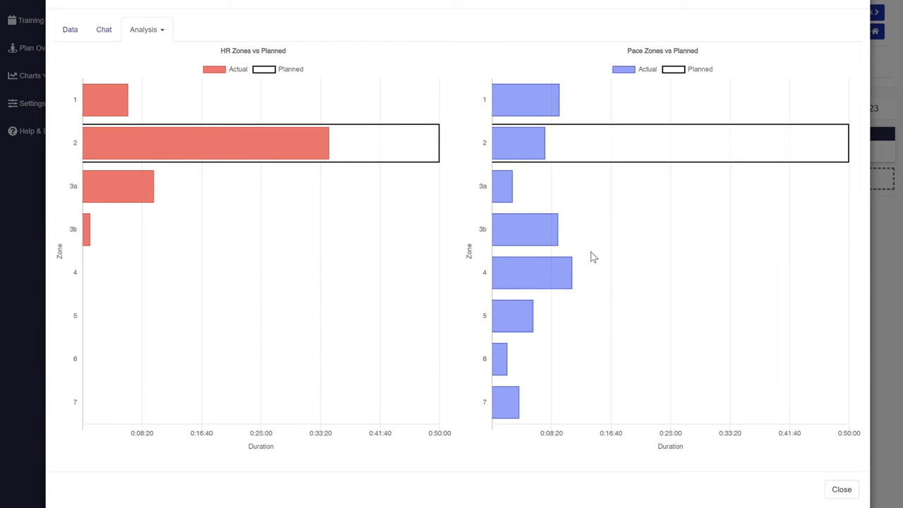
mouse_move(819, 480)
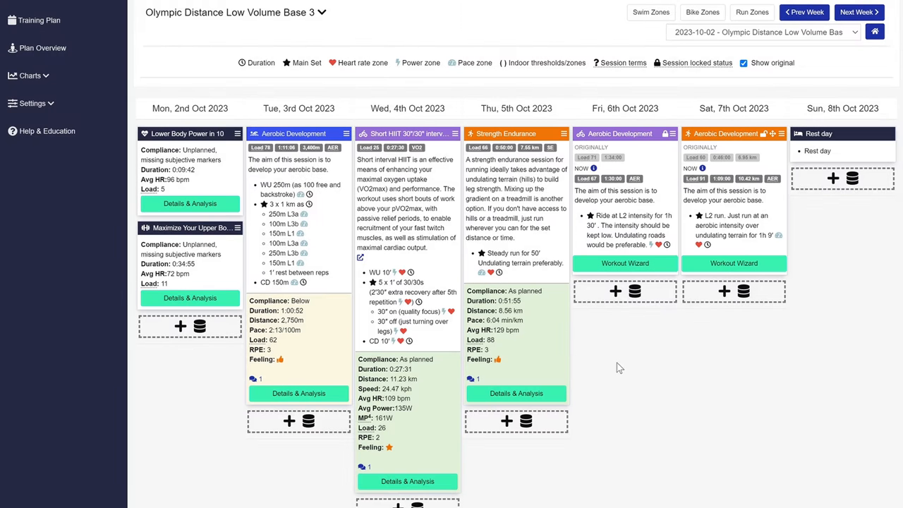
mouse_move(599, 360)
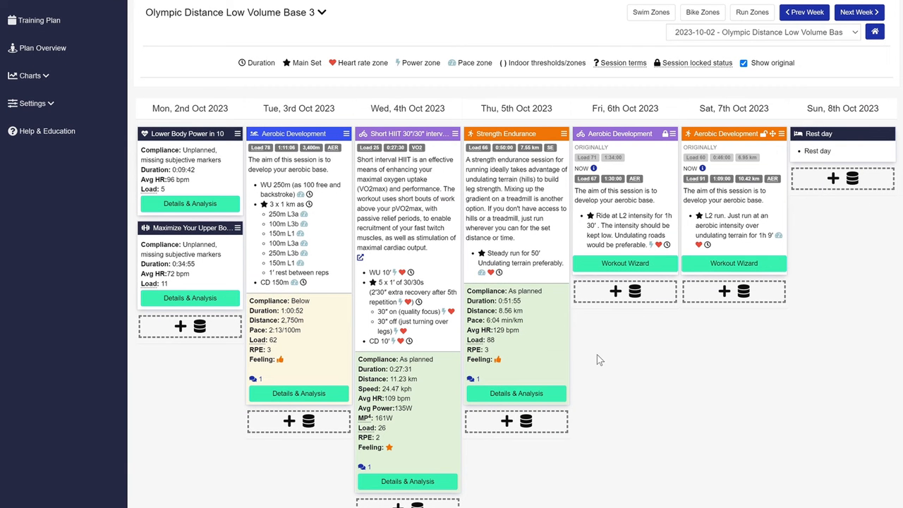
mouse_move(881, 181)
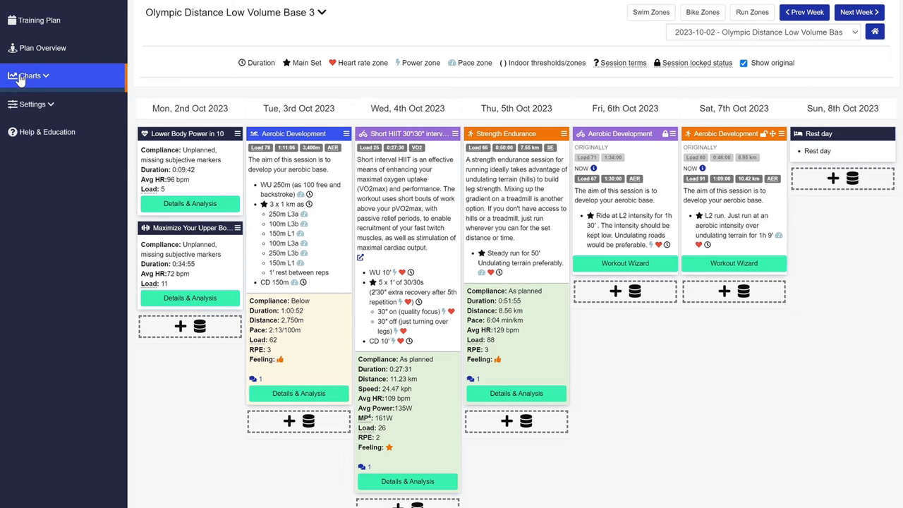
Show the Performance Potential chart of fitness, fatigue, form and daily load.
click(29, 76)
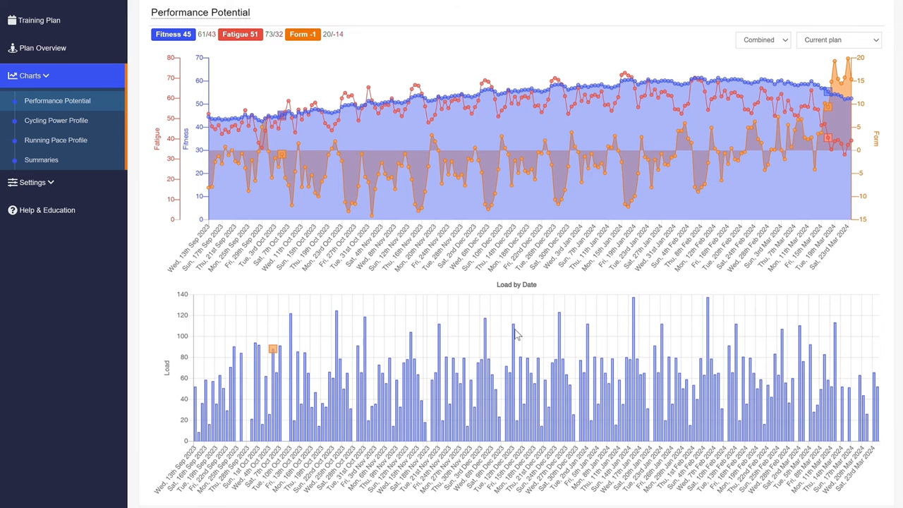
mouse_move(564, 290)
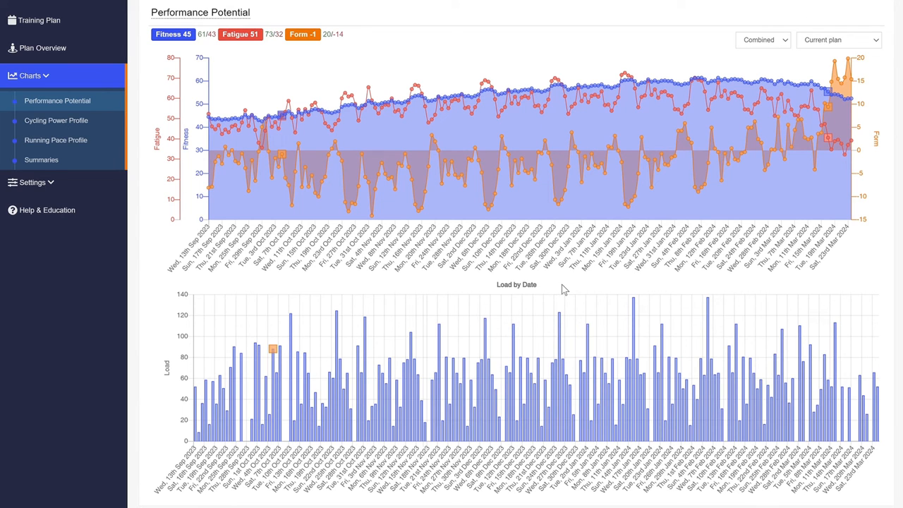
mouse_move(219, 178)
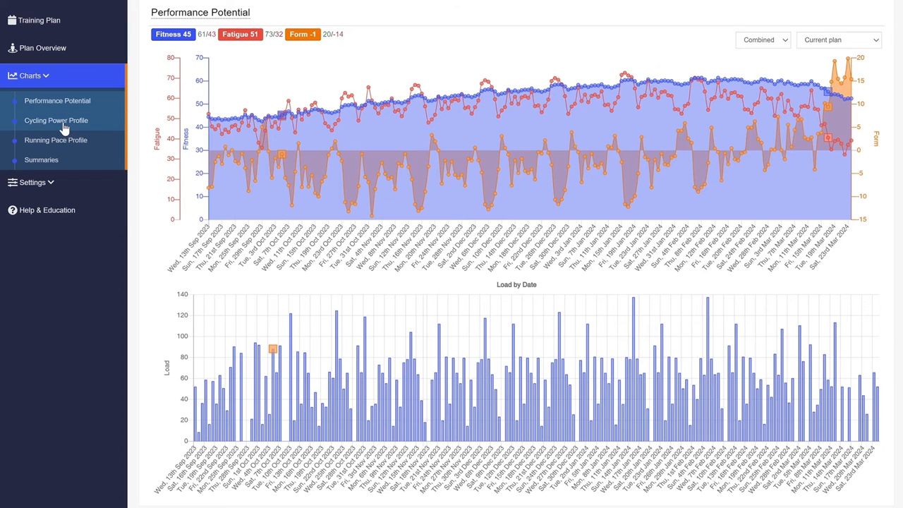
Show the Cycling Power Profile chart with peak power, critical power and model curves.
click(56, 120)
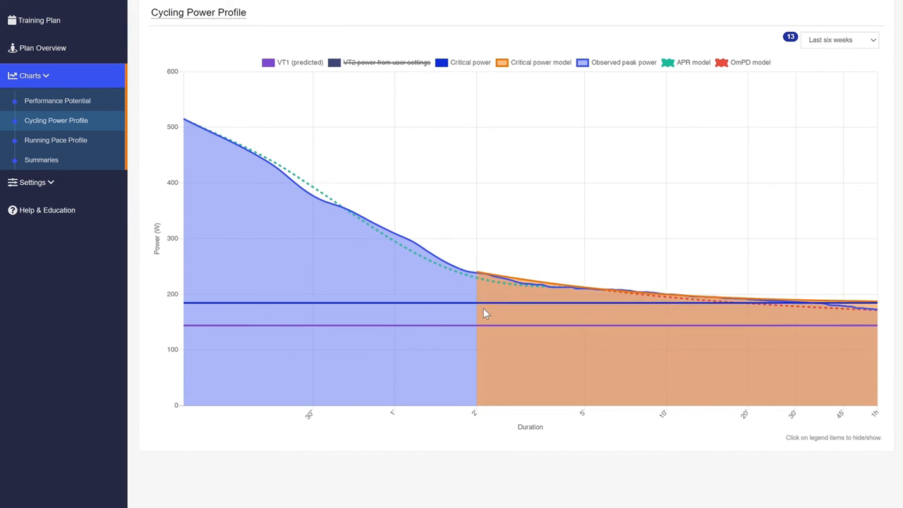
mouse_move(896, 435)
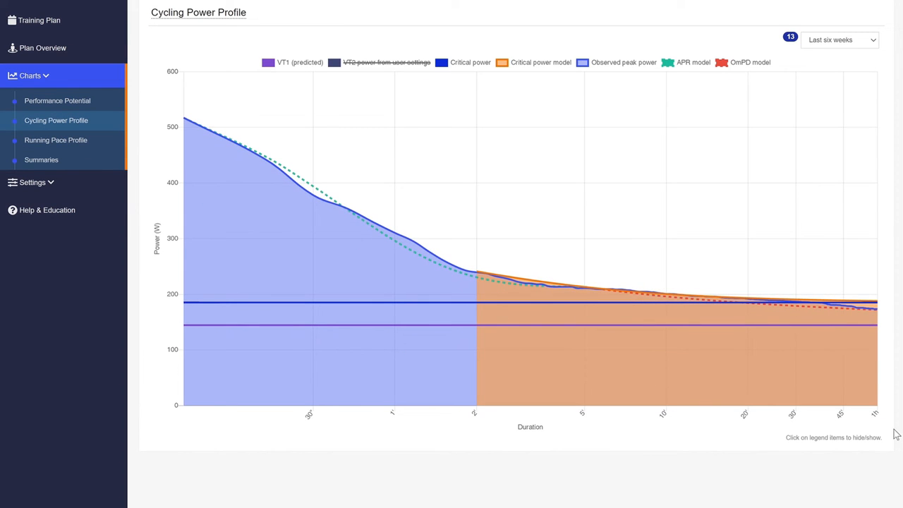
mouse_move(875, 317)
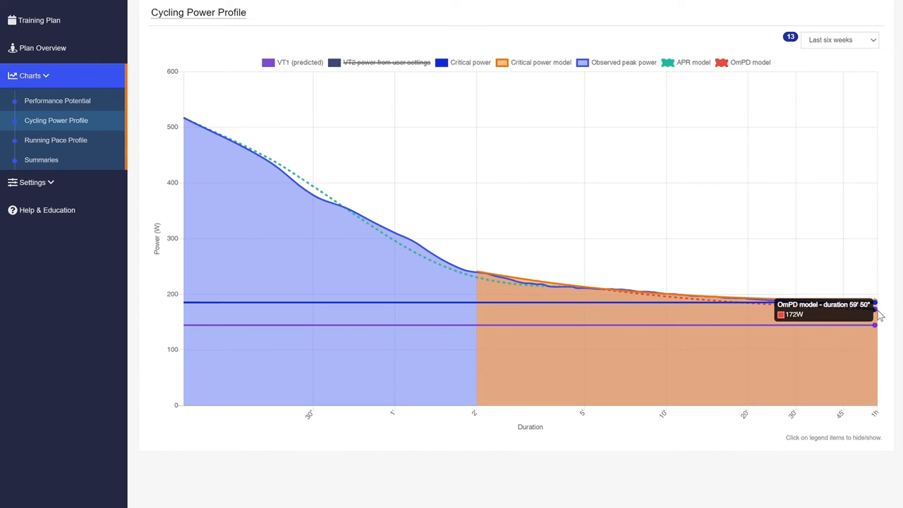
mouse_move(875, 308)
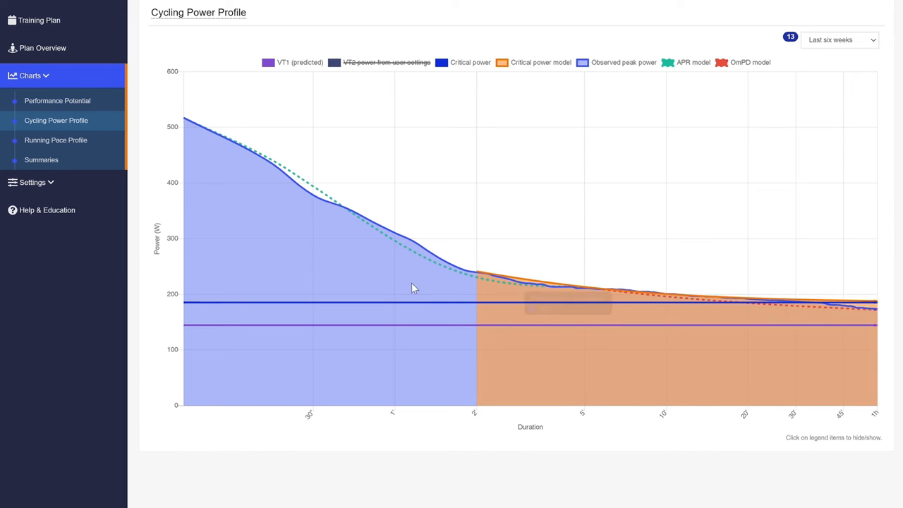
Review the 2023 training summaries, then move to the Plan Overview dashboard.
click(40, 159)
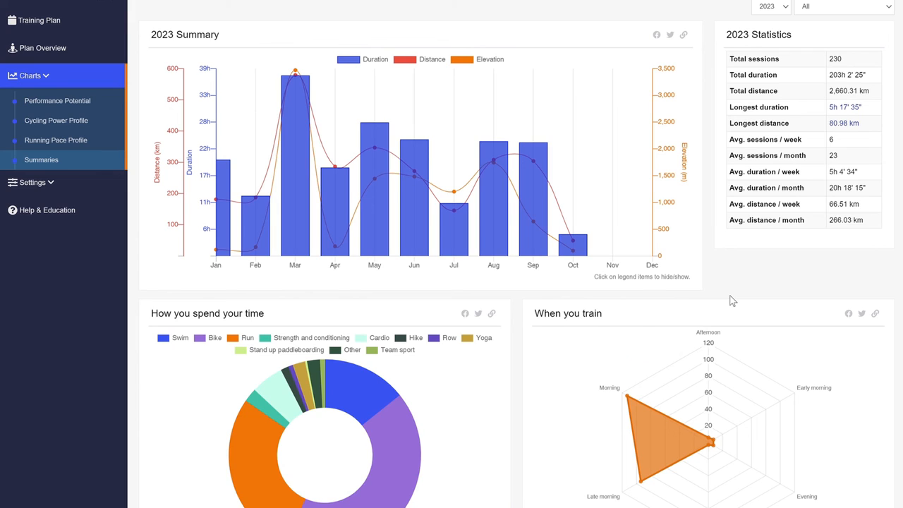
mouse_move(161, 242)
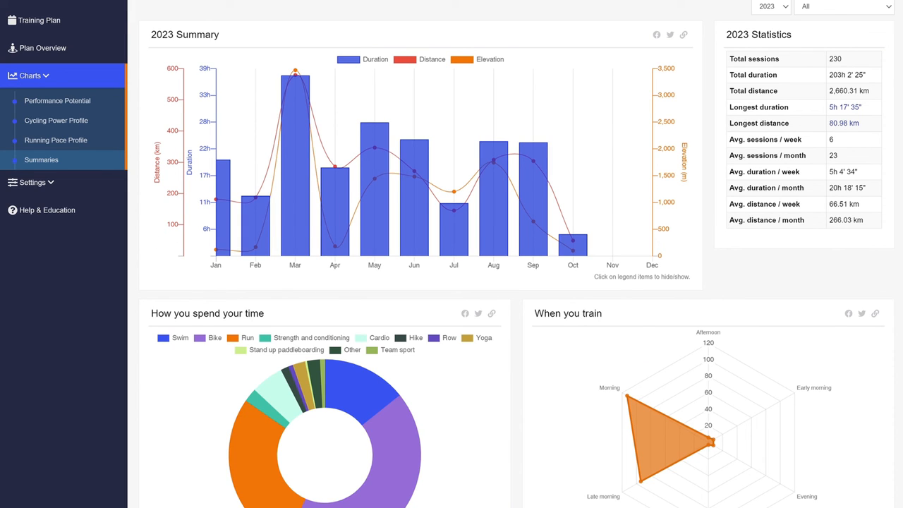
click(57, 100)
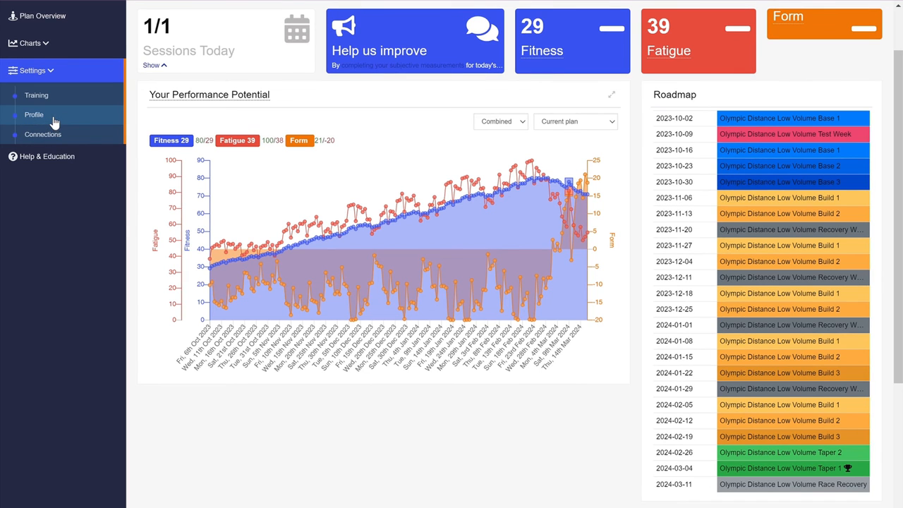
View the profile's Plan Settings, including Garmin workout sync options, then return to the calendar.
click(34, 114)
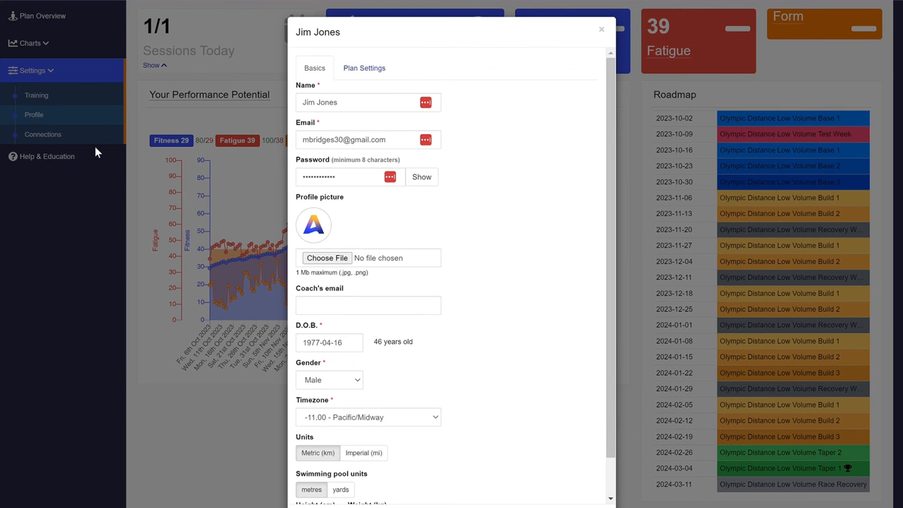
mouse_move(353, 81)
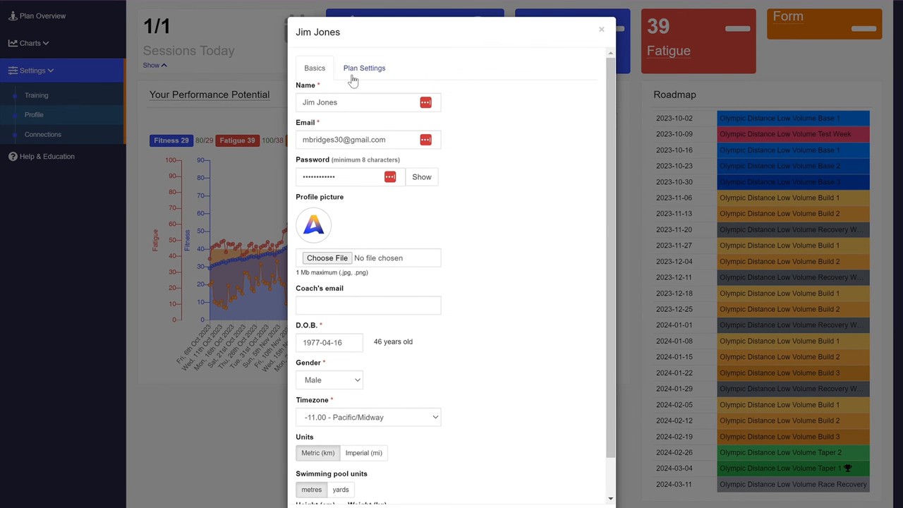
click(364, 67)
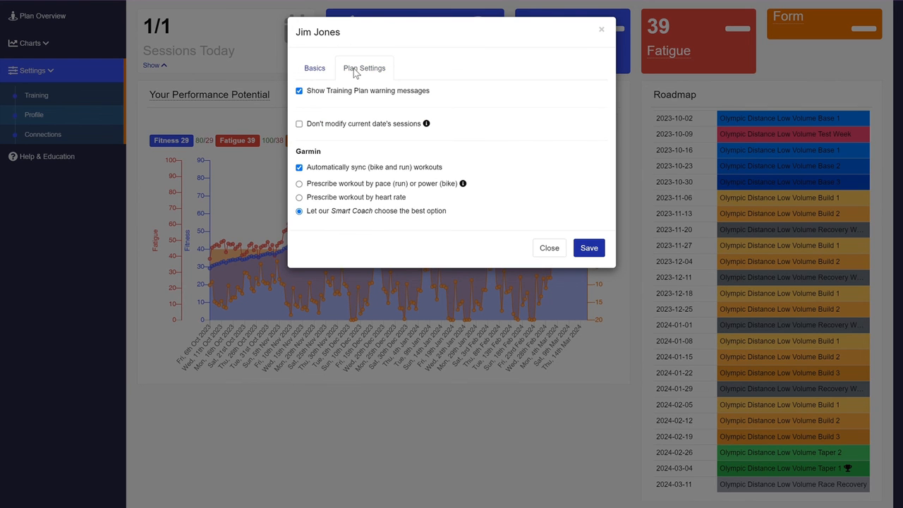
click(47, 141)
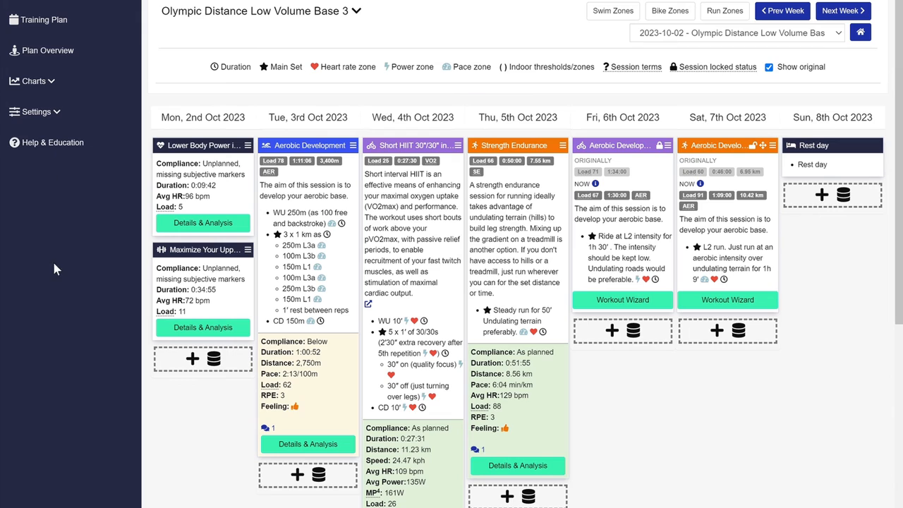
mouse_move(733, 73)
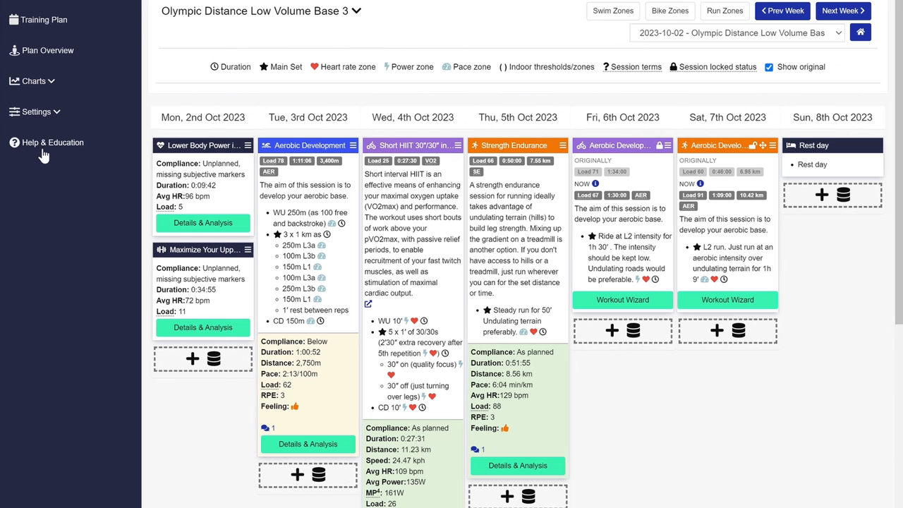
Show the Help & Education page listing learning resources and the terms-and-concepts guide.
click(52, 143)
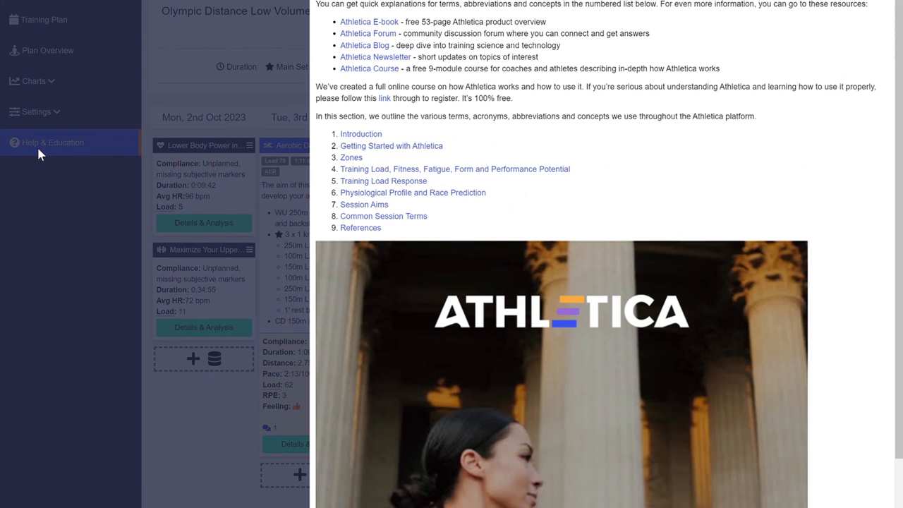
mouse_move(376, 39)
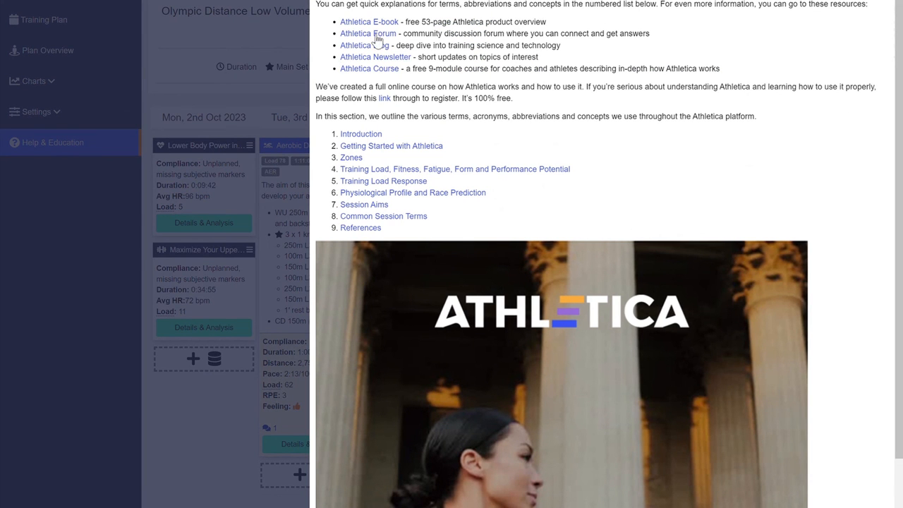
mouse_move(374, 51)
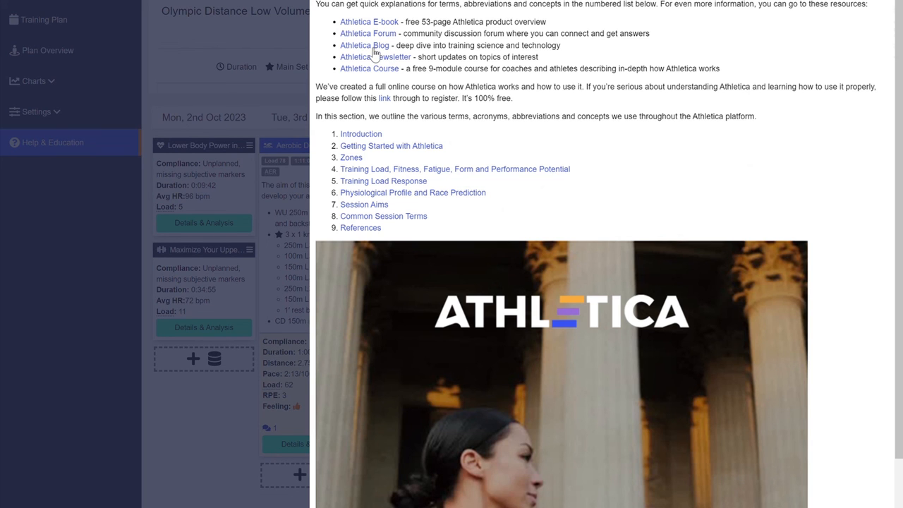